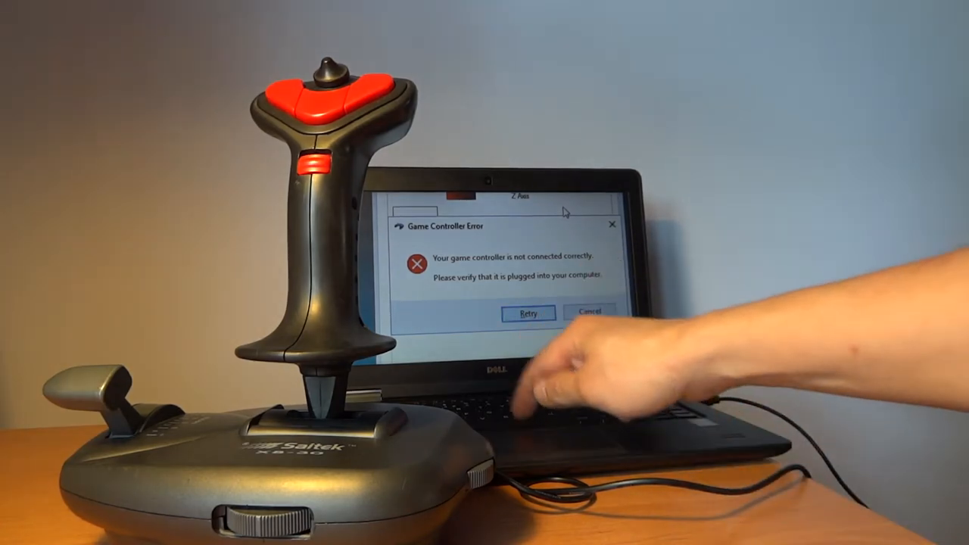
Retry on the Game Controller Error dialog to restore the joystick axes, buttons and hat test page.
{"action": "left_click", "coordinate": [527, 313]}
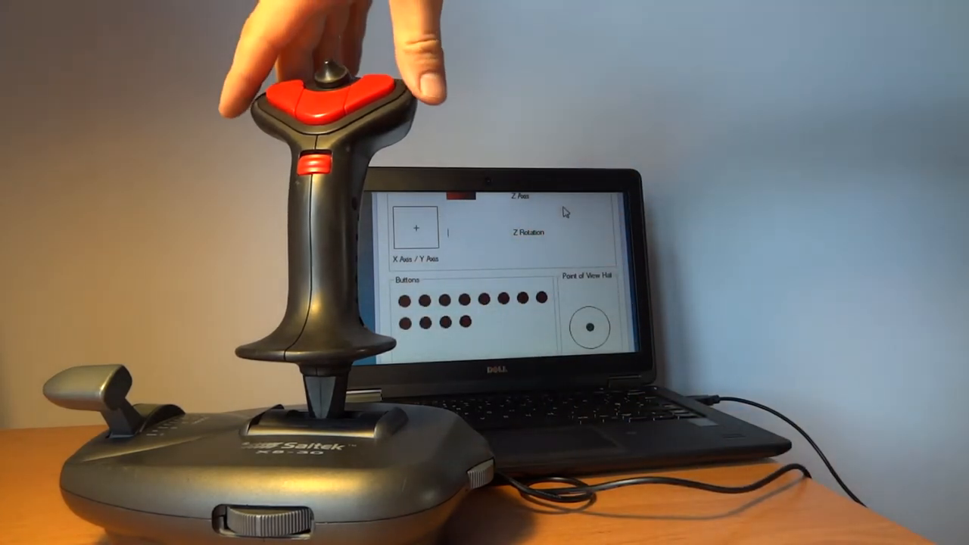